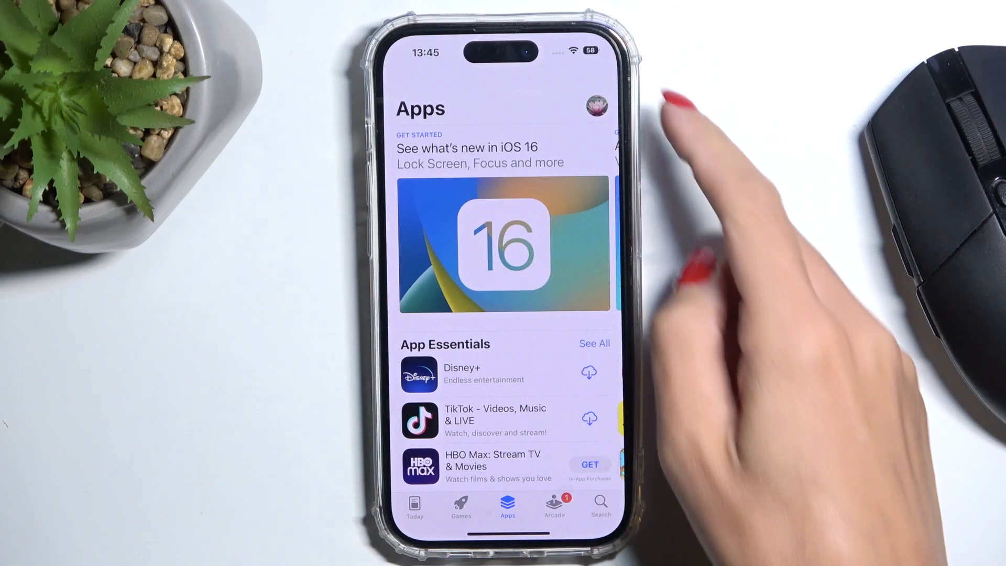
# - Open the Account page from the profile picture on the Apps tab
pyautogui.click(595, 105)
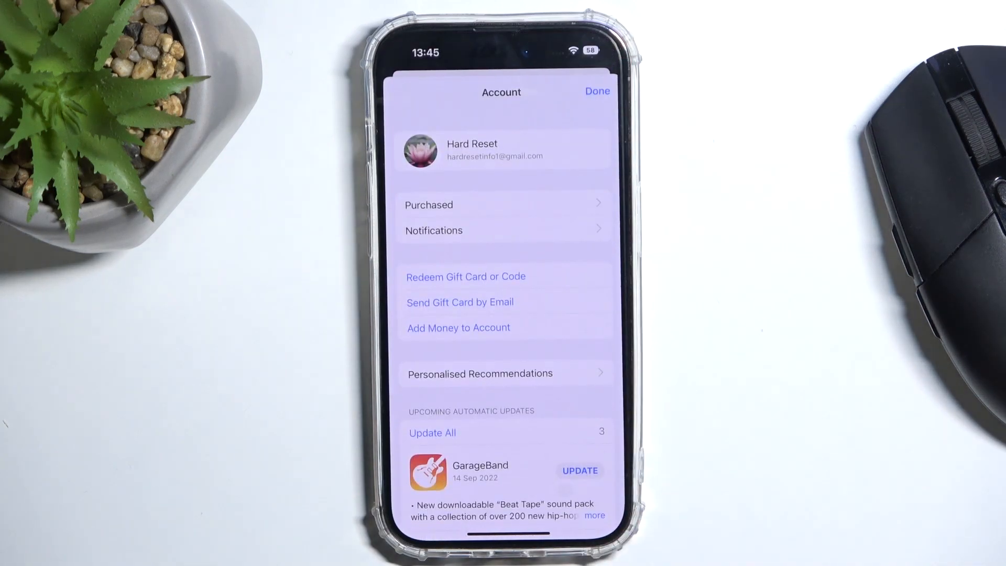
# - Start the GarageBand update under Upcoming Automatic Updates, then go to the Home Screen
pyautogui.scroll(-3)
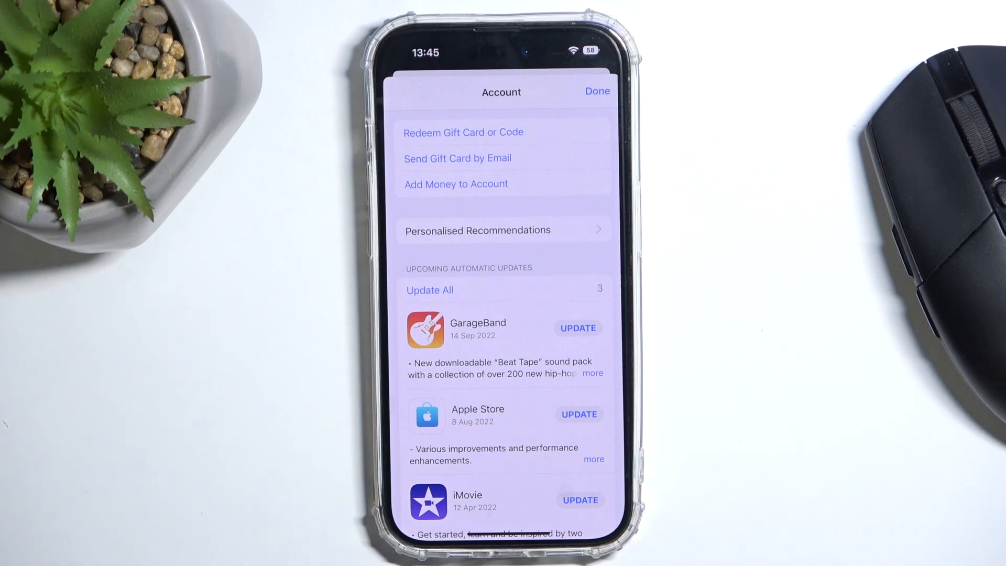
pyautogui.scroll(-3)
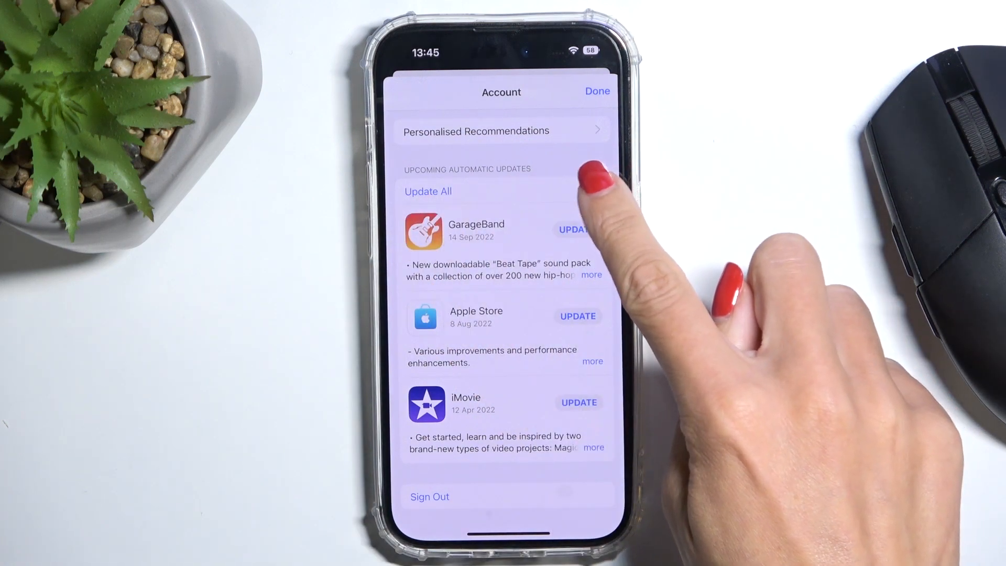
pyautogui.click(428, 191)
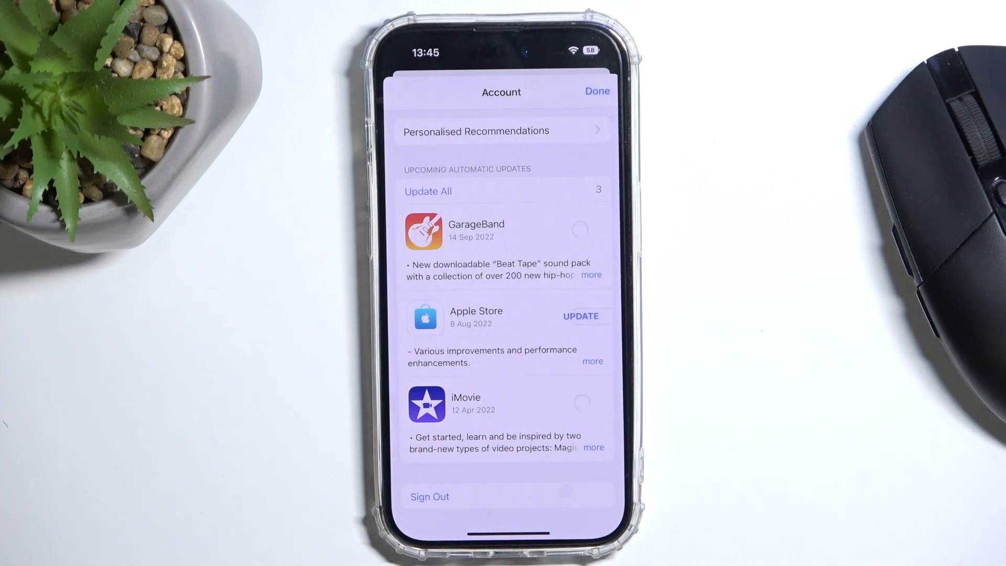
pyautogui.click(596, 91)
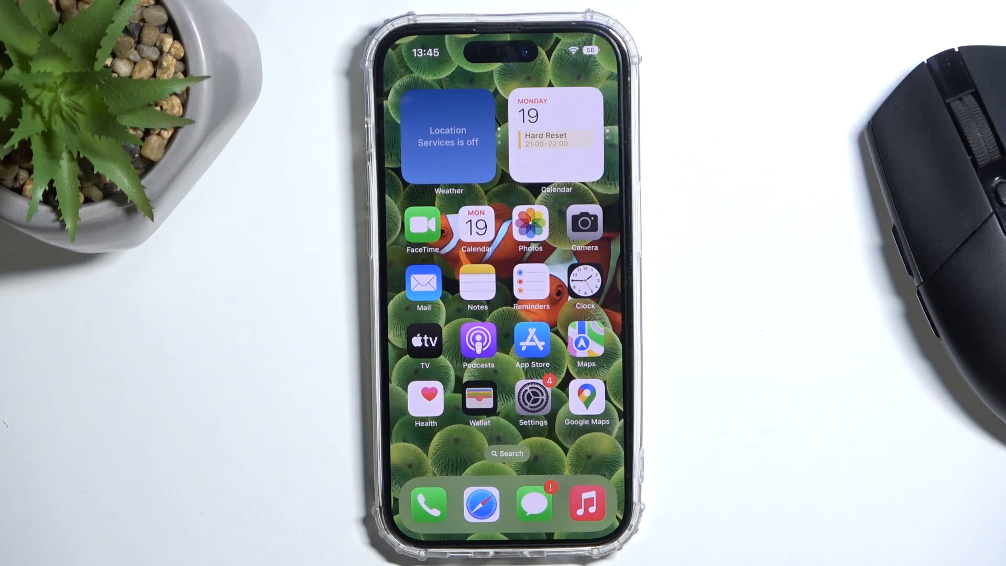